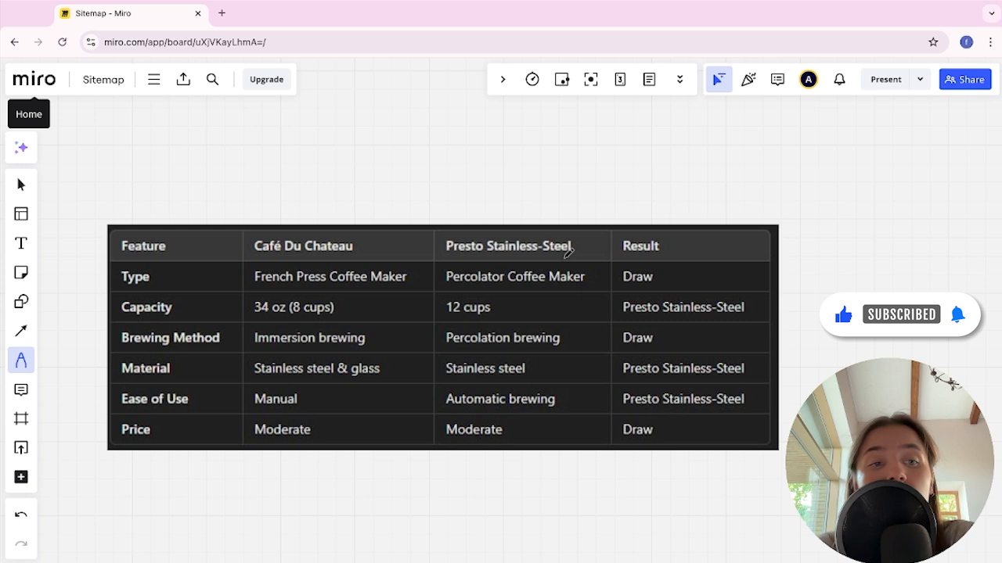
pyautogui.moveTo(578, 191)
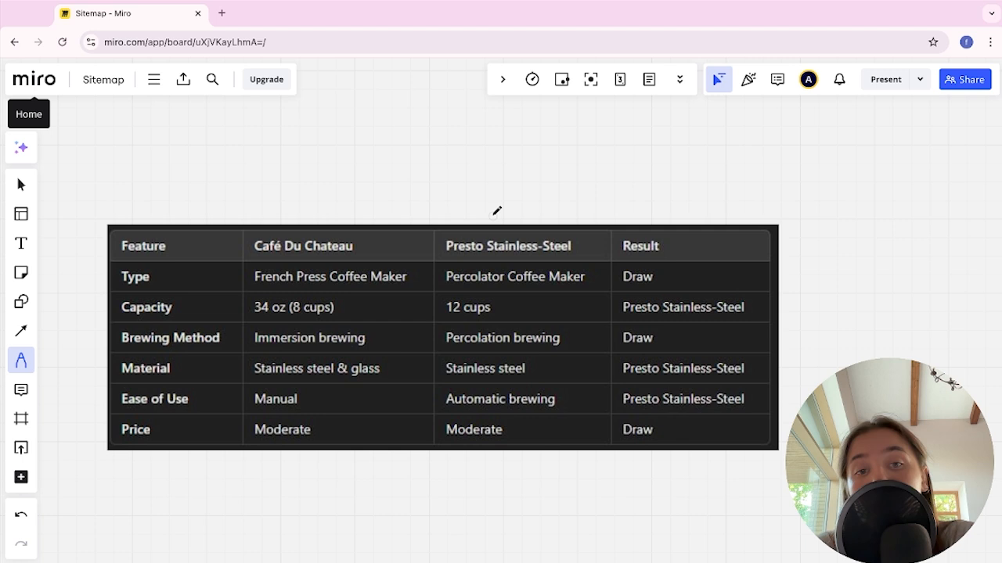
pyautogui.moveTo(259, 260)
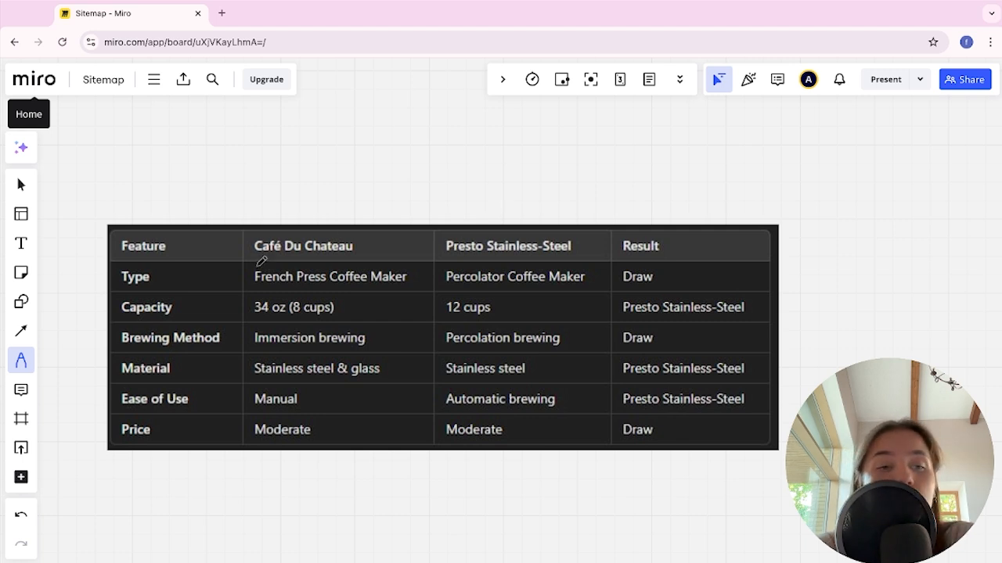
pyautogui.moveTo(247, 289)
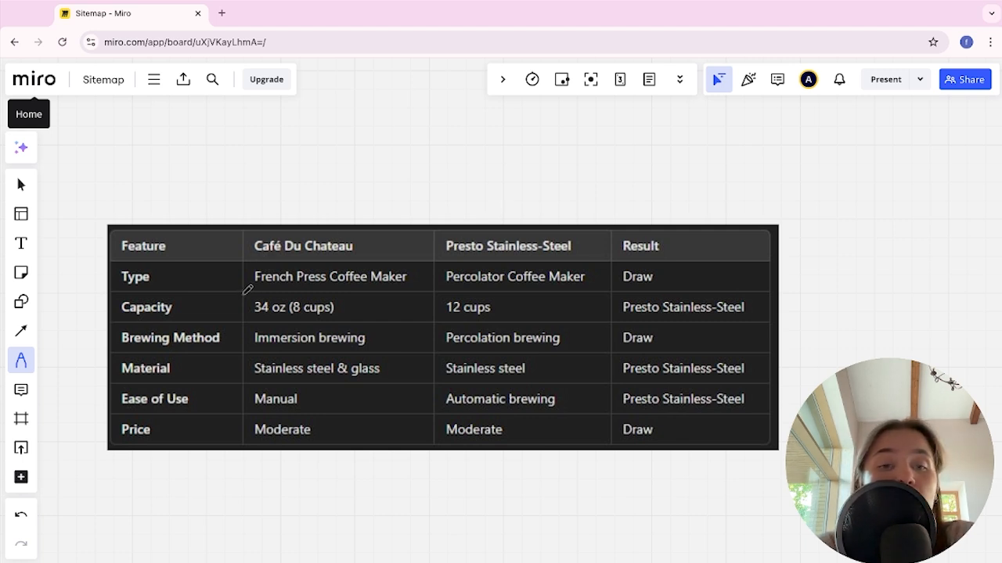